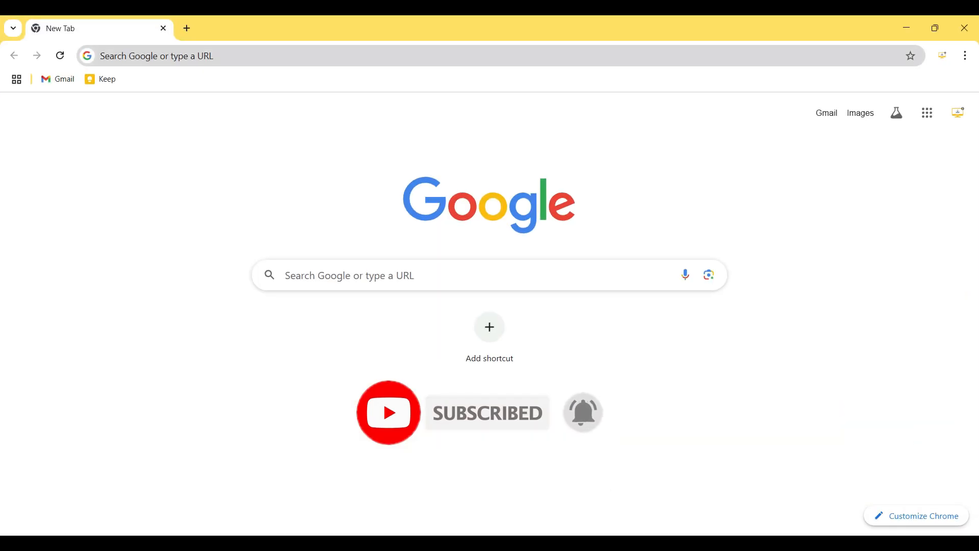
# - Search Google for "thonny" and open the thonny.org result
pyautogui.write('thonny')
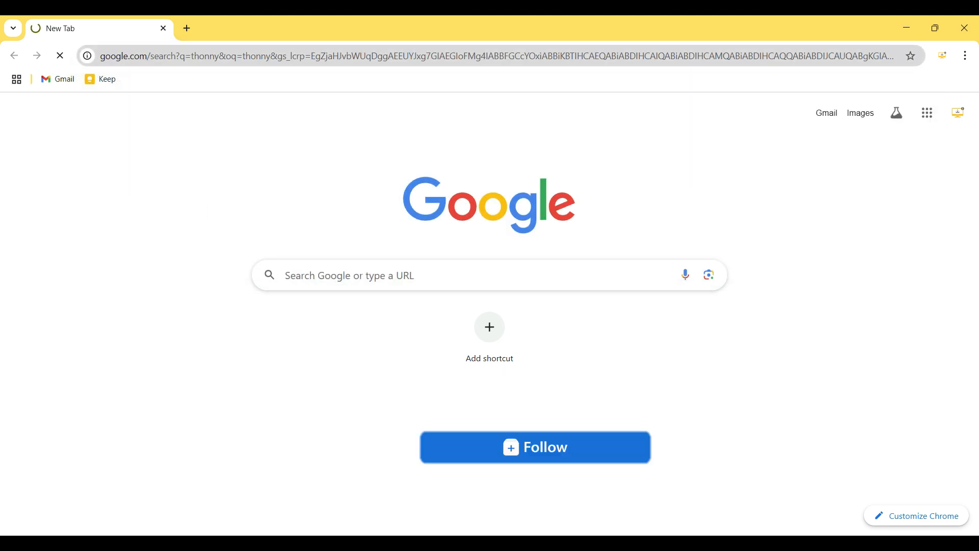
pyautogui.click(534, 447)
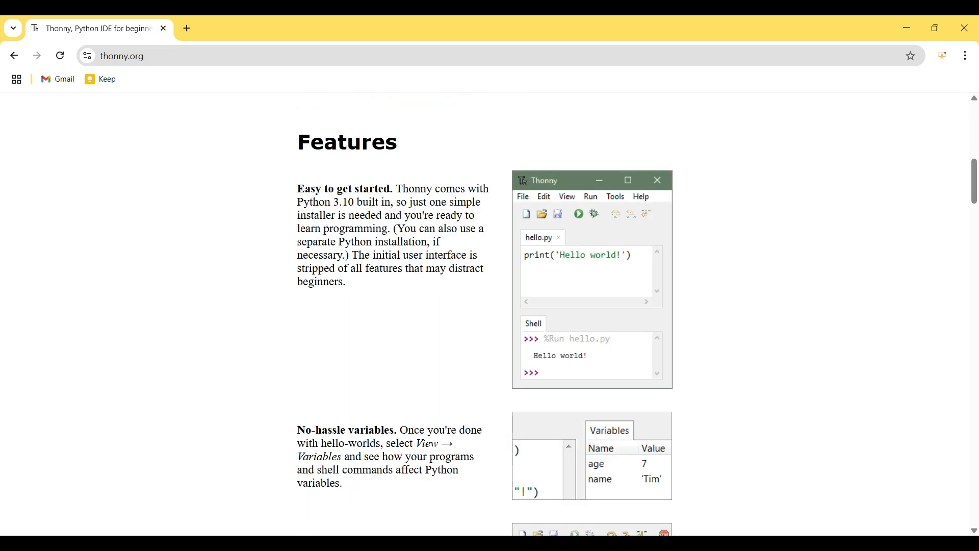
# - Download thonny-4.1.7.exe (64-bit Python) from the Windows options and view the finished download
pyautogui.scroll(3)
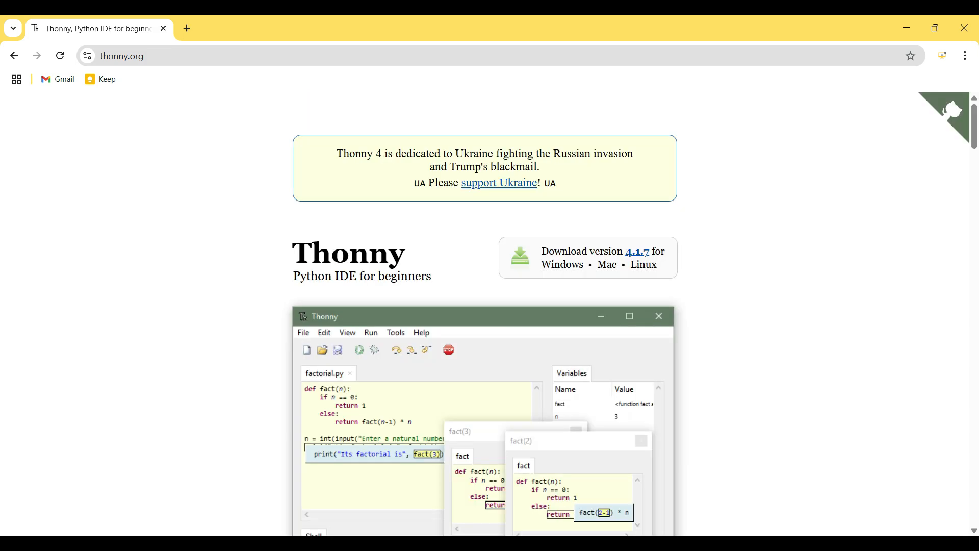
pyautogui.click(561, 265)
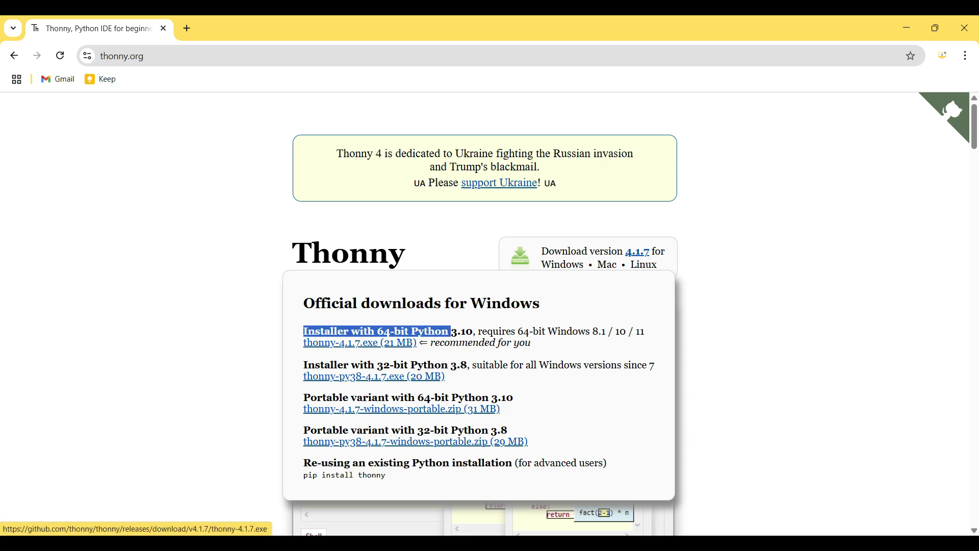
pyautogui.click(360, 342)
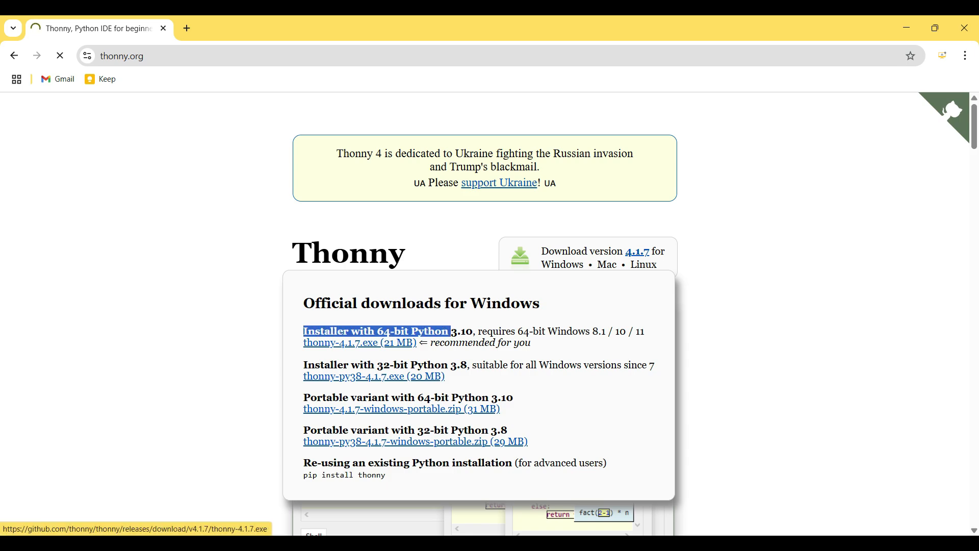
pyautogui.click(359, 342)
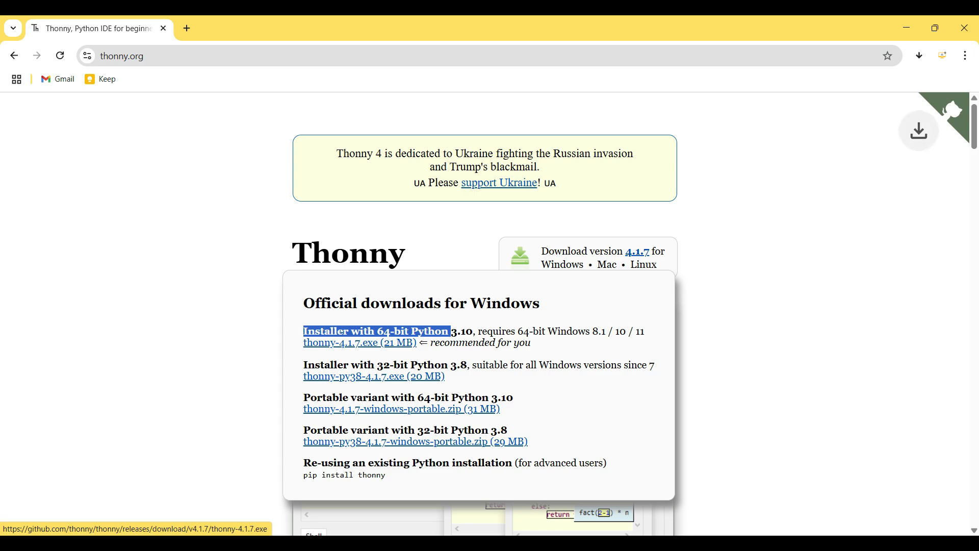
pyautogui.click(360, 343)
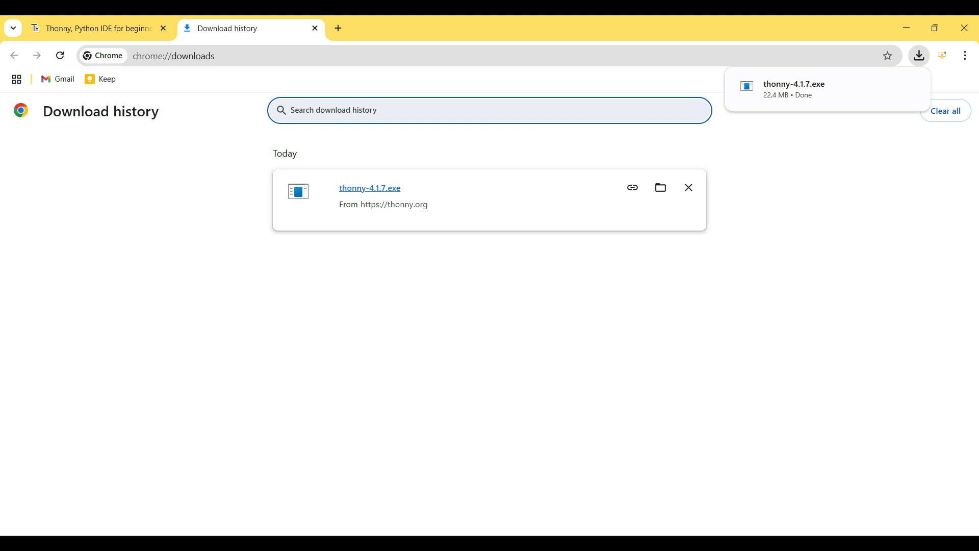
# - Run the downloaded thonny-4.1.7.exe from the download history
pyautogui.doubleClick(369, 188)
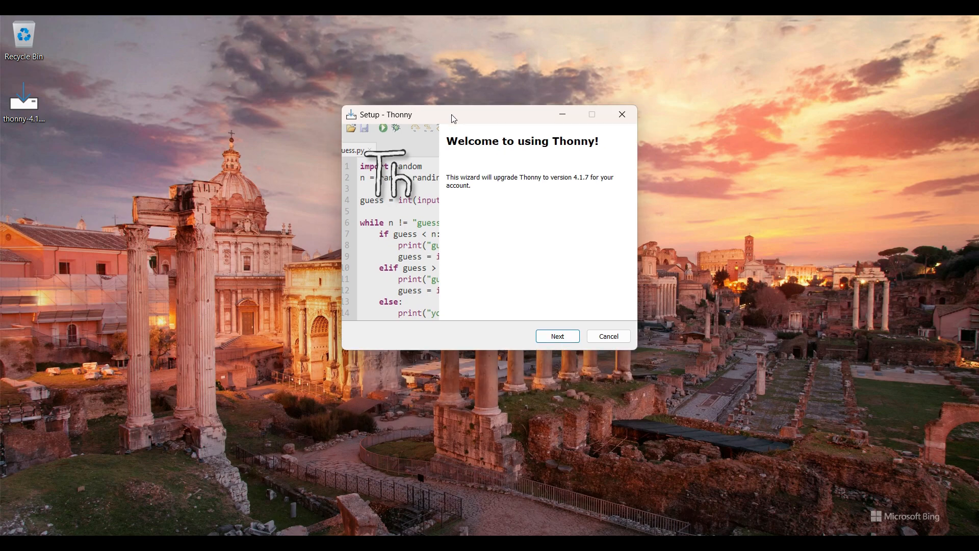
# - Accept the MIT license, keep Create desktop icon, install Thonny 4.1.7 and finish the wizard
pyautogui.click(555, 336)
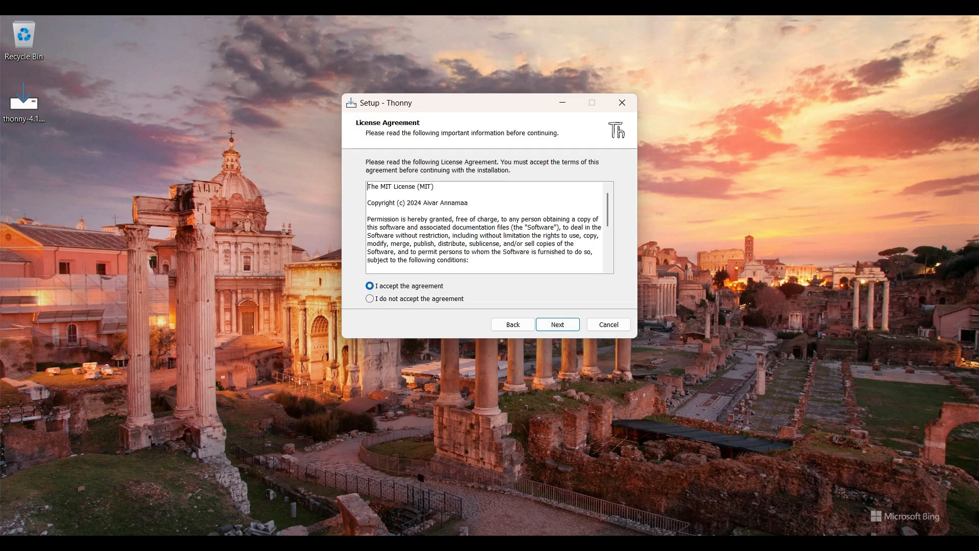
pyautogui.click(557, 324)
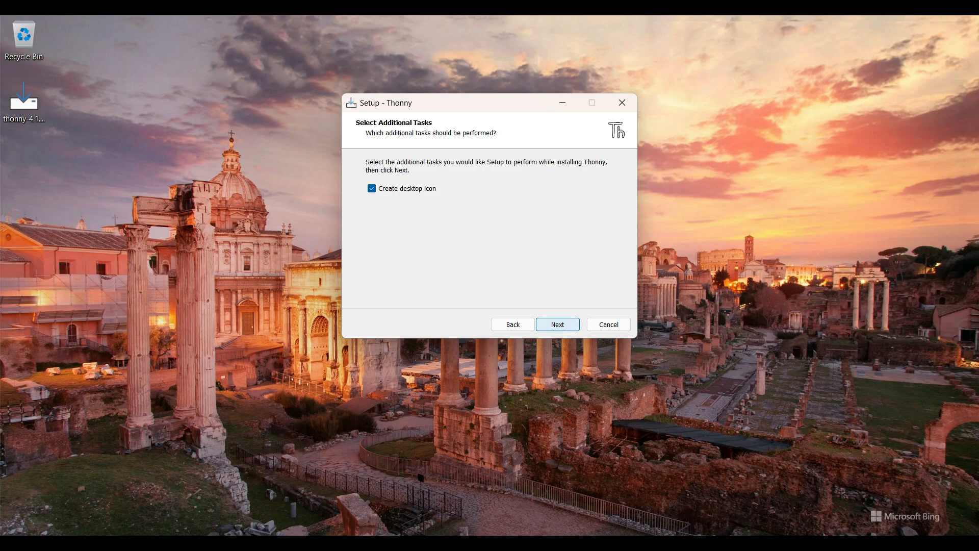
pyautogui.click(557, 324)
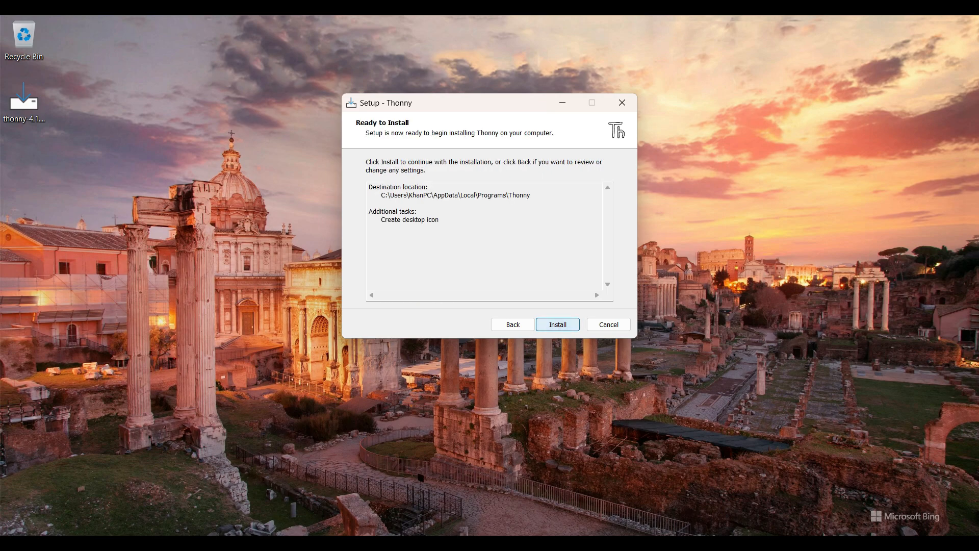
pyautogui.click(557, 324)
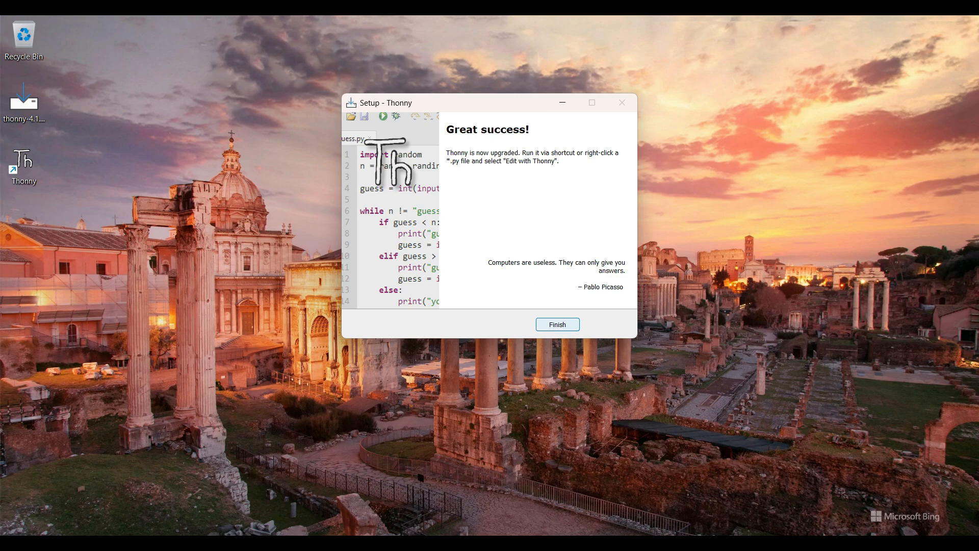
pyautogui.click(556, 325)
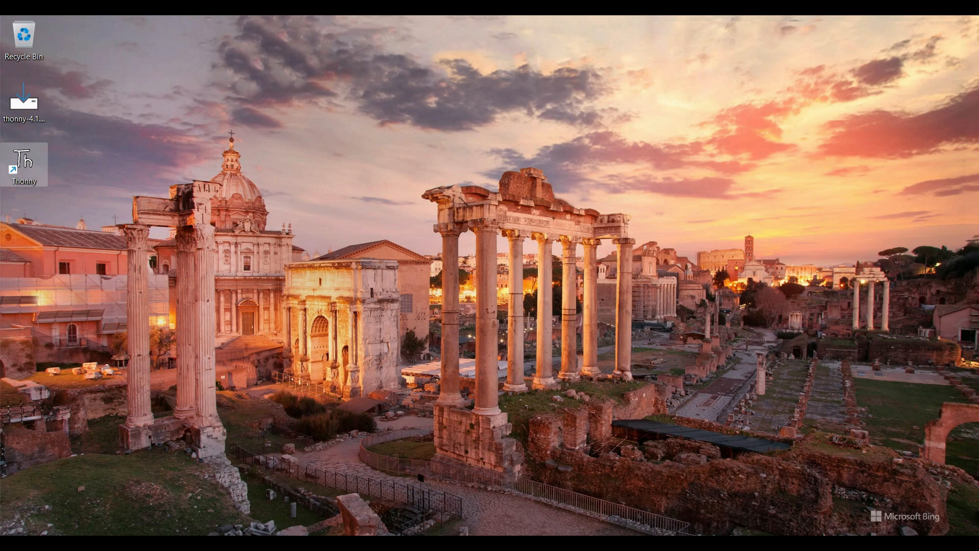
# - Launch Thonny from its desktop shortcut, centre the window and focus the empty editor
pyautogui.doubleClick(24, 162)
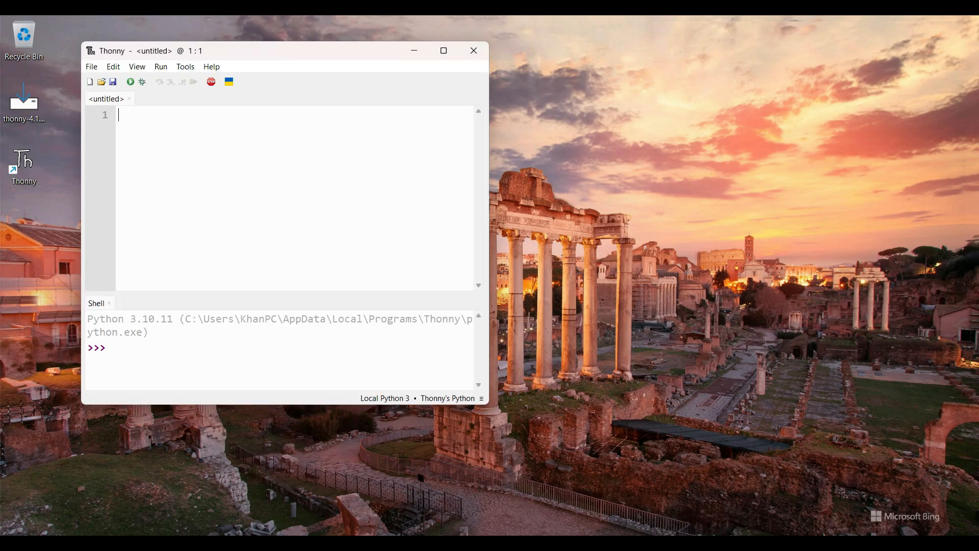
pyautogui.moveTo(250, 51); pyautogui.dragTo(562, 58)
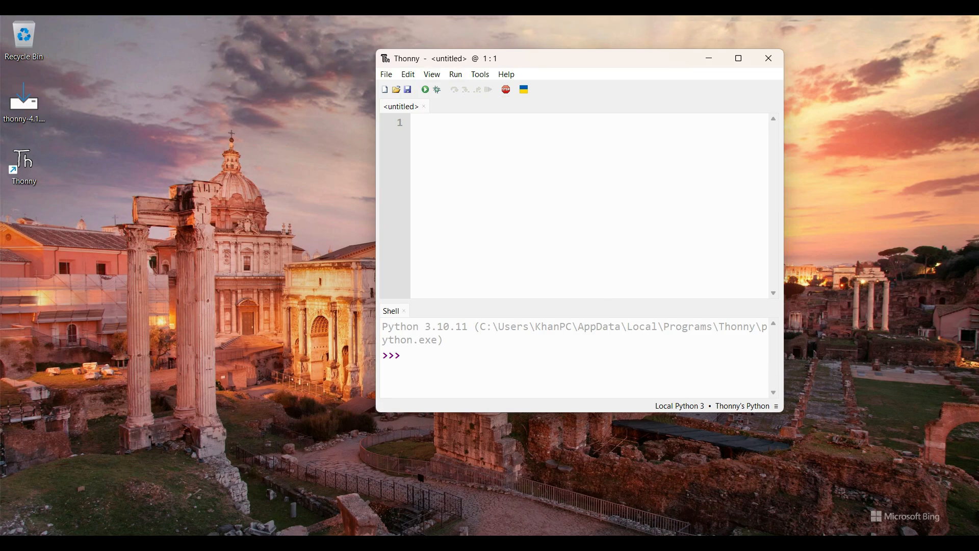
pyautogui.click(406, 355)
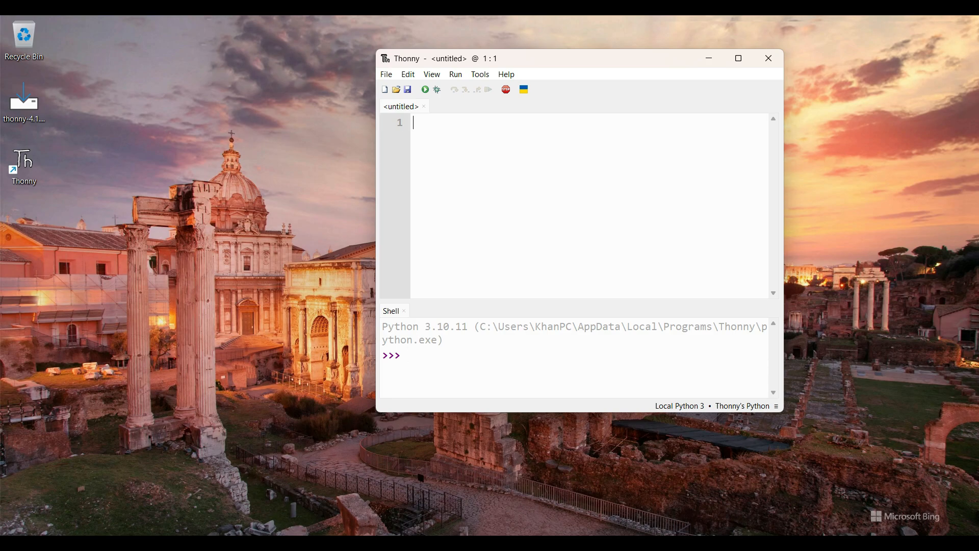
# - Enter print("Hello world!") on line 1 of the untitled script
pyautogui.write('print(')
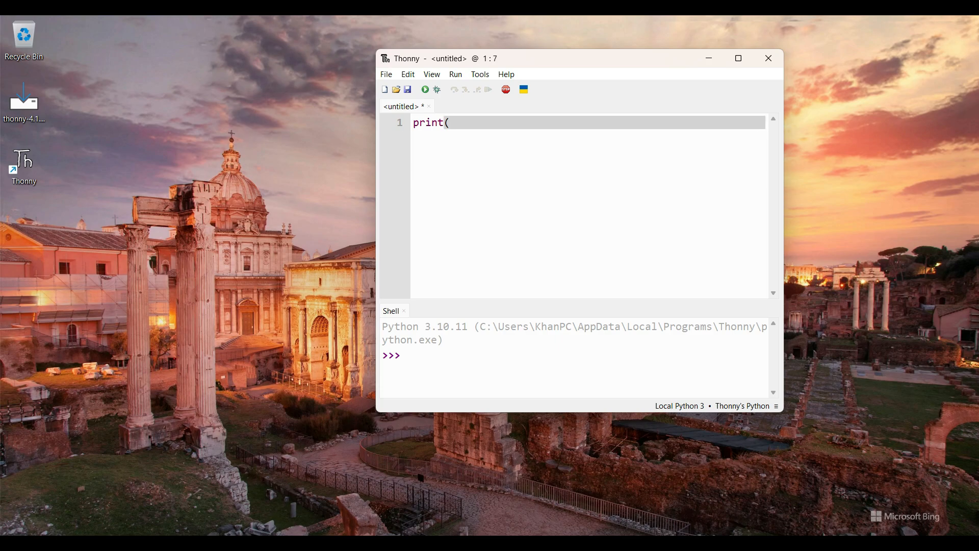
pyautogui.write('"H"')
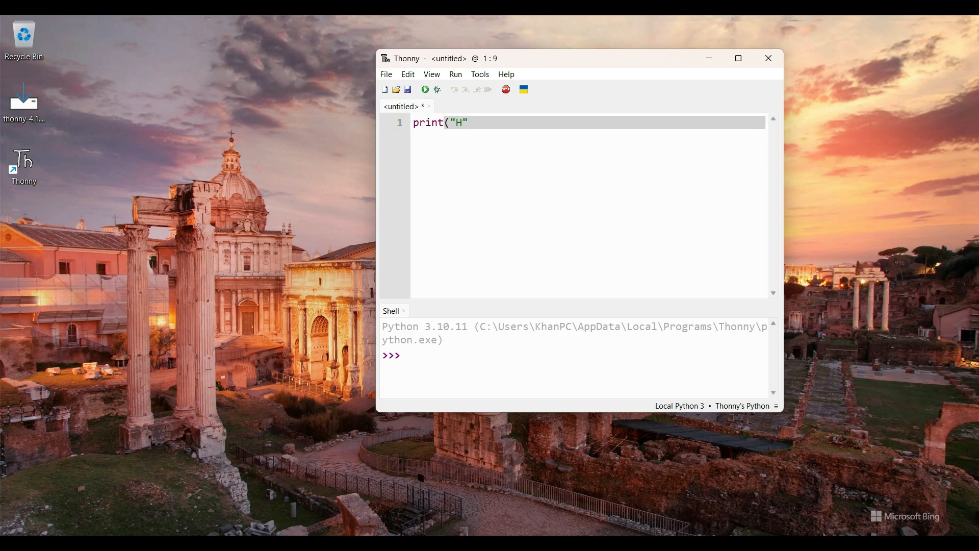
pyautogui.write('ello world')
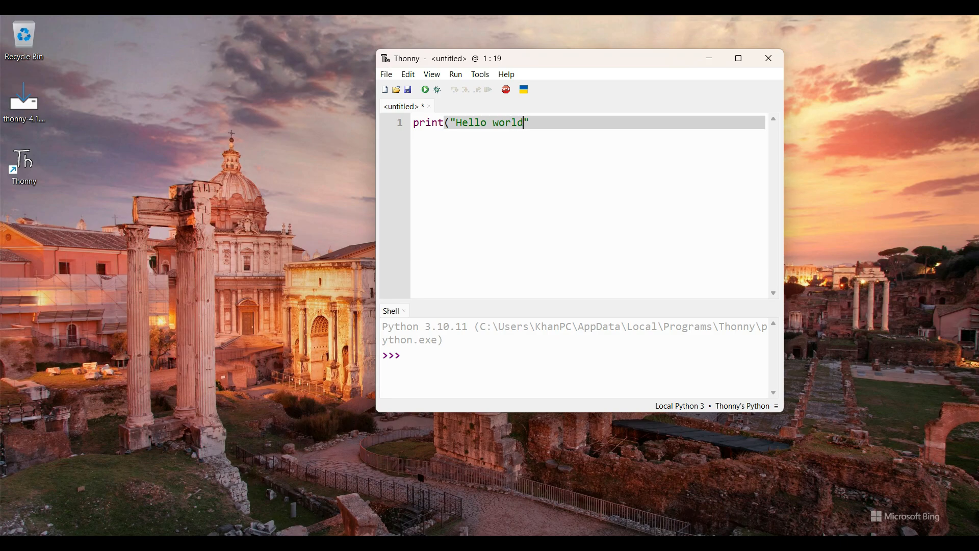
pyautogui.write('!')
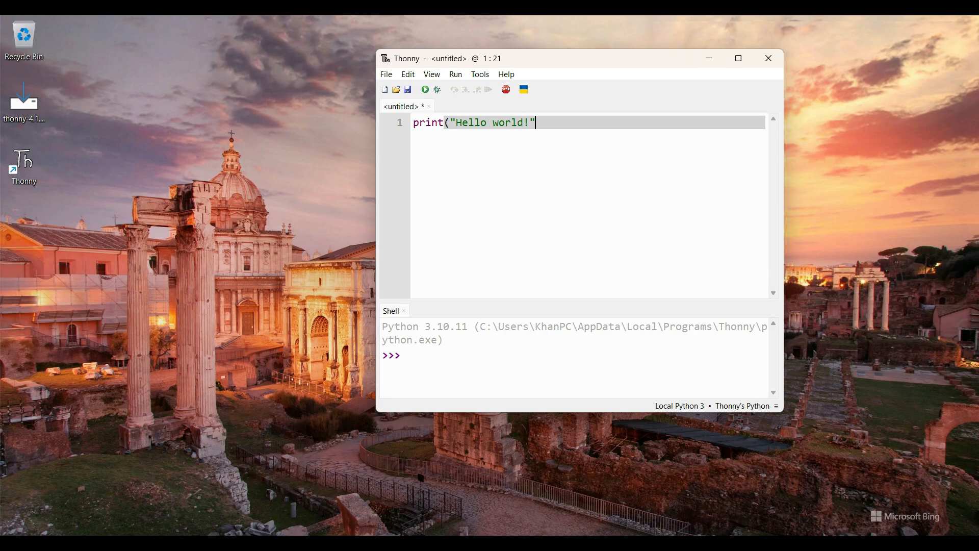
pyautogui.write(')')
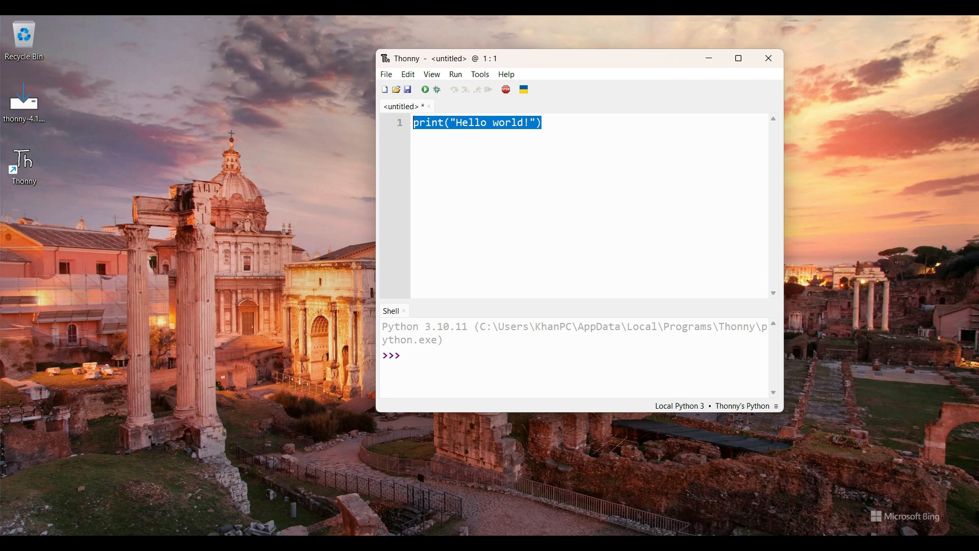
# - Run the current script so Hello world! appears in the shell
pyautogui.click(425, 90)
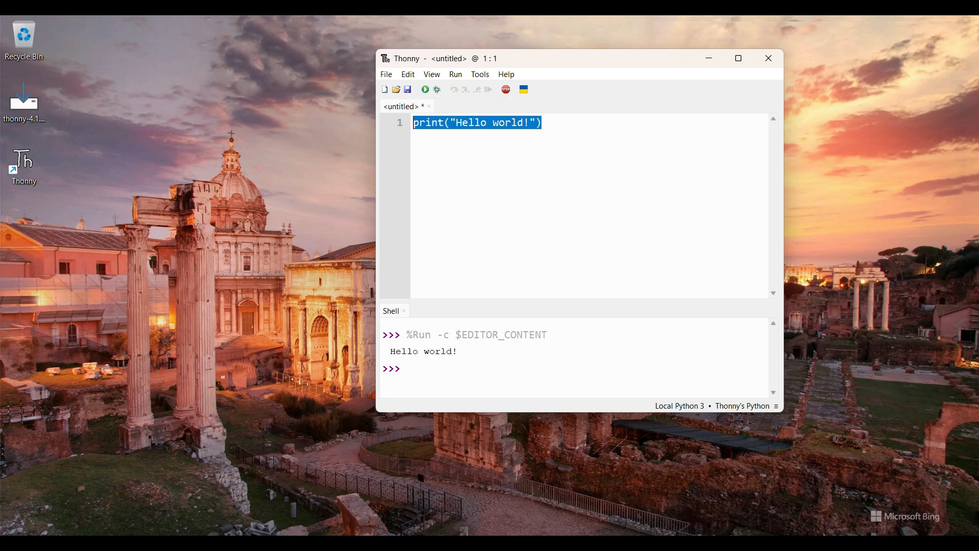
pyautogui.doubleClick(422, 351)
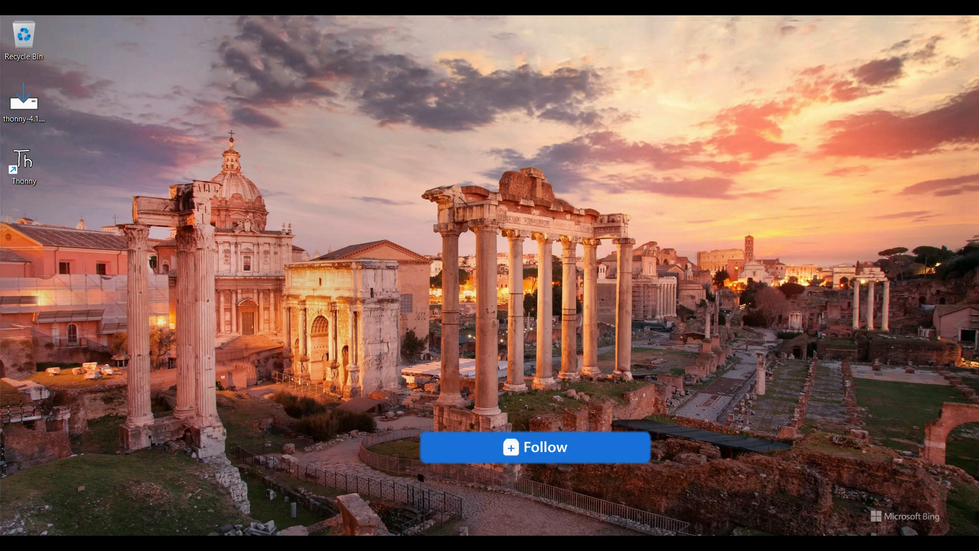
pyautogui.moveTo(511, 465)
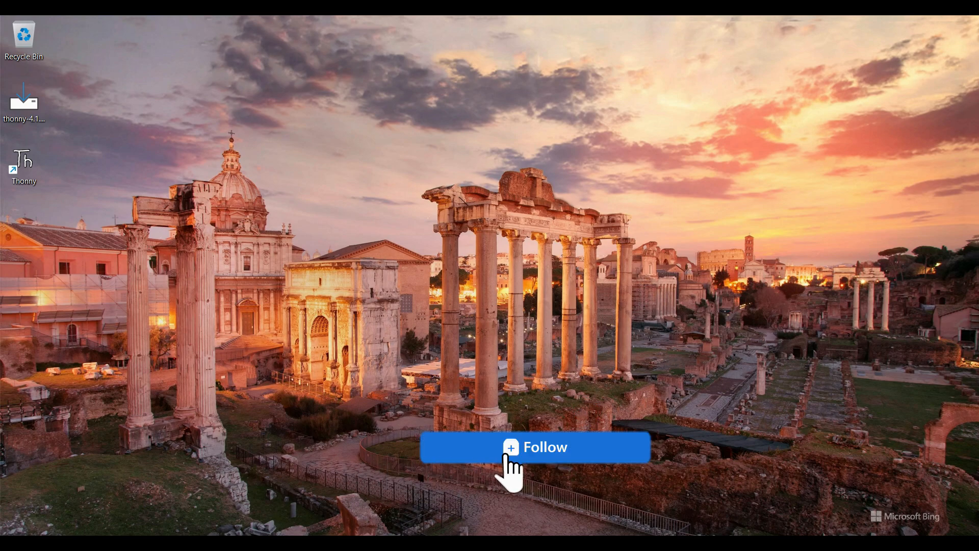
pyautogui.click(534, 447)
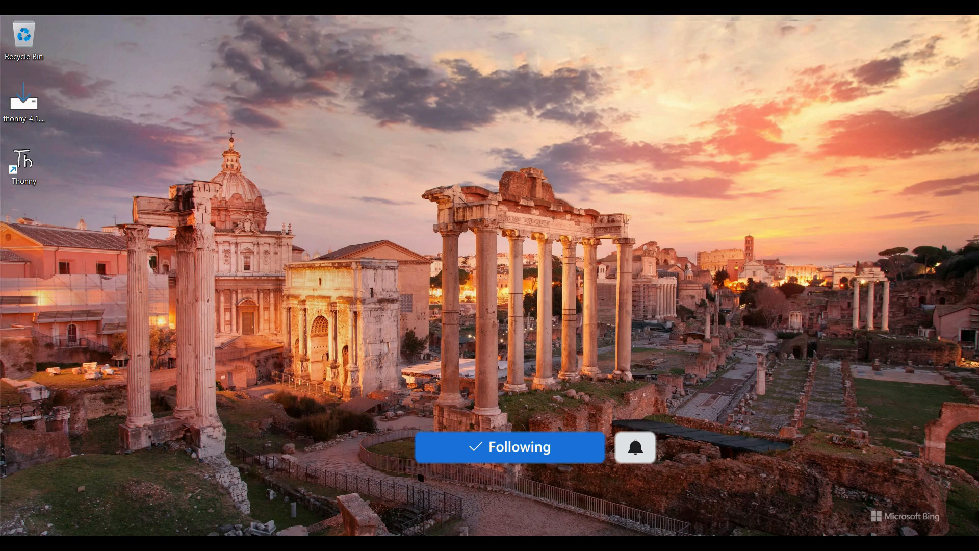